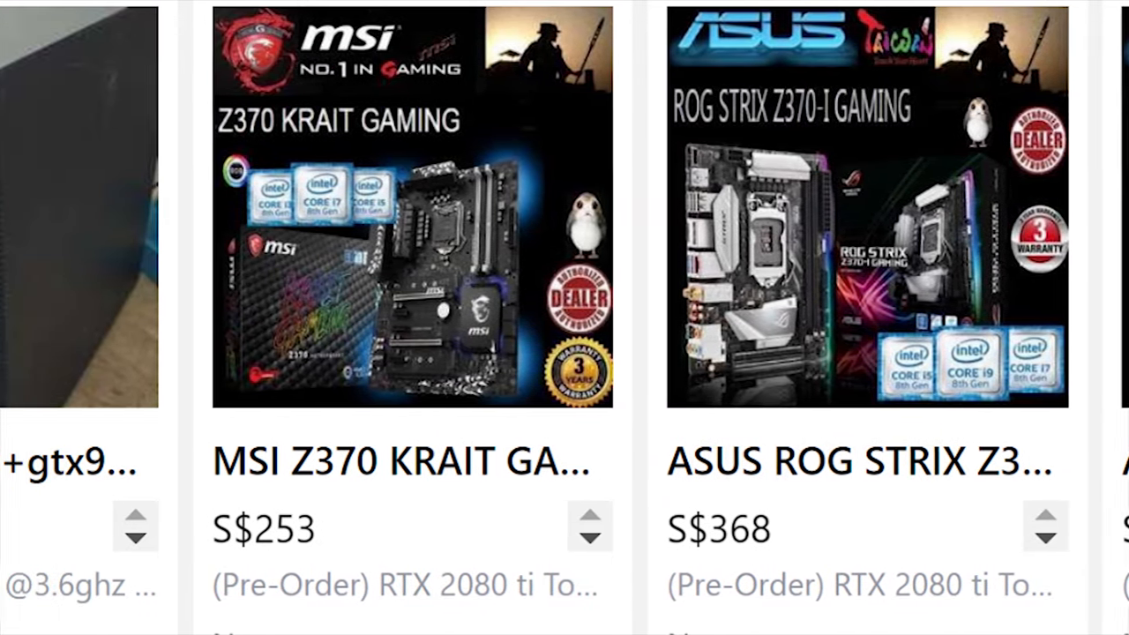
scroll("left", 3)
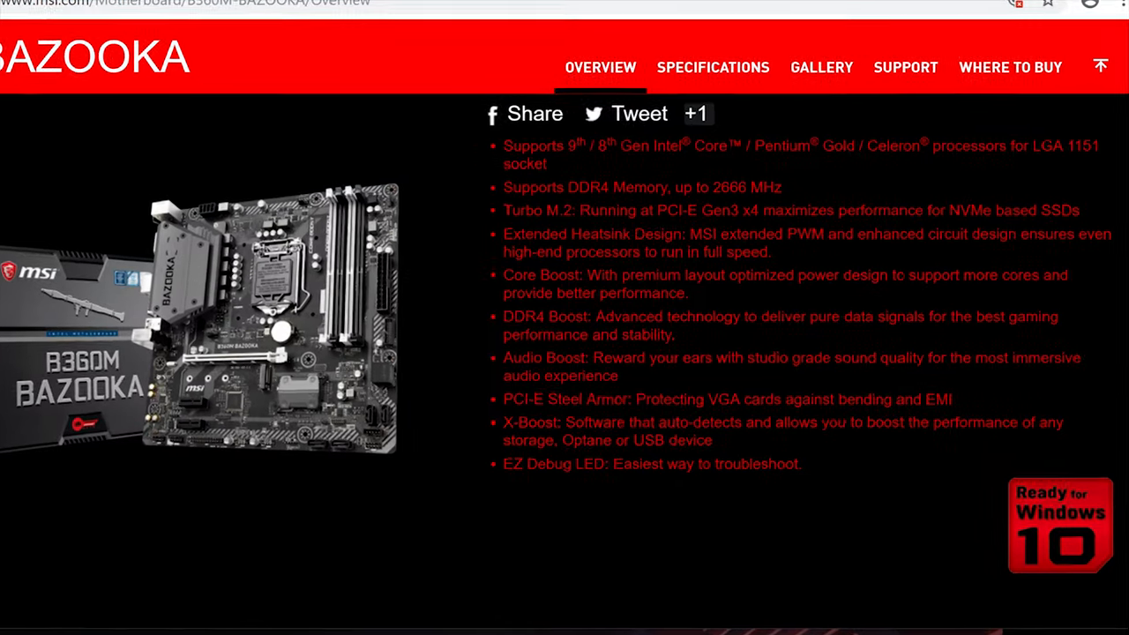
scroll("down", 3)
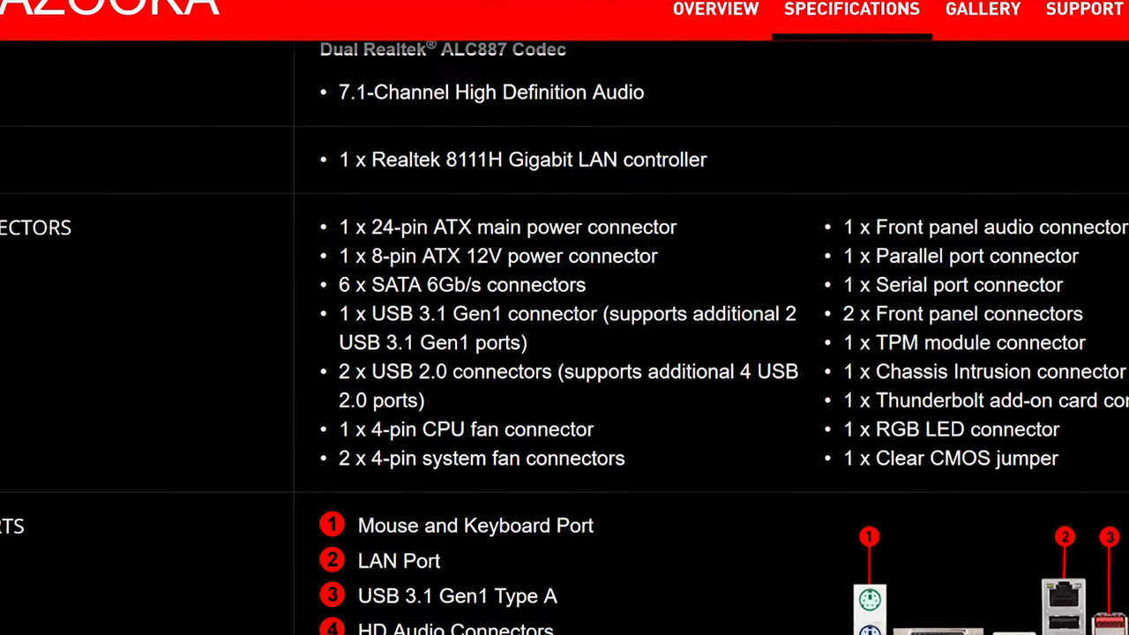
scroll("down", 3)
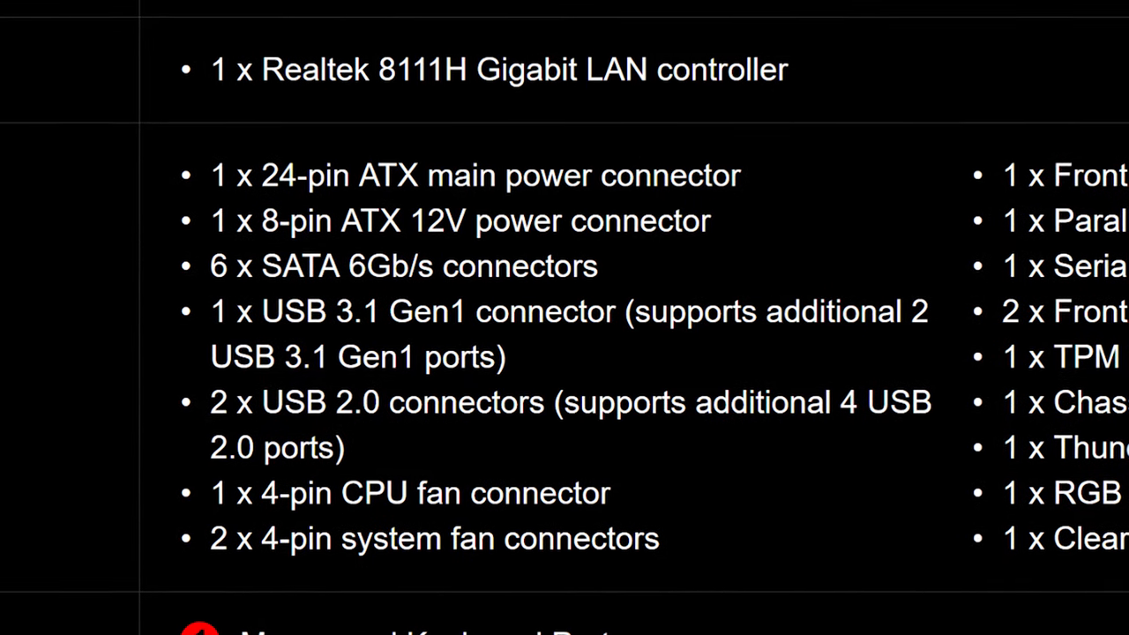
scroll("down", 3)
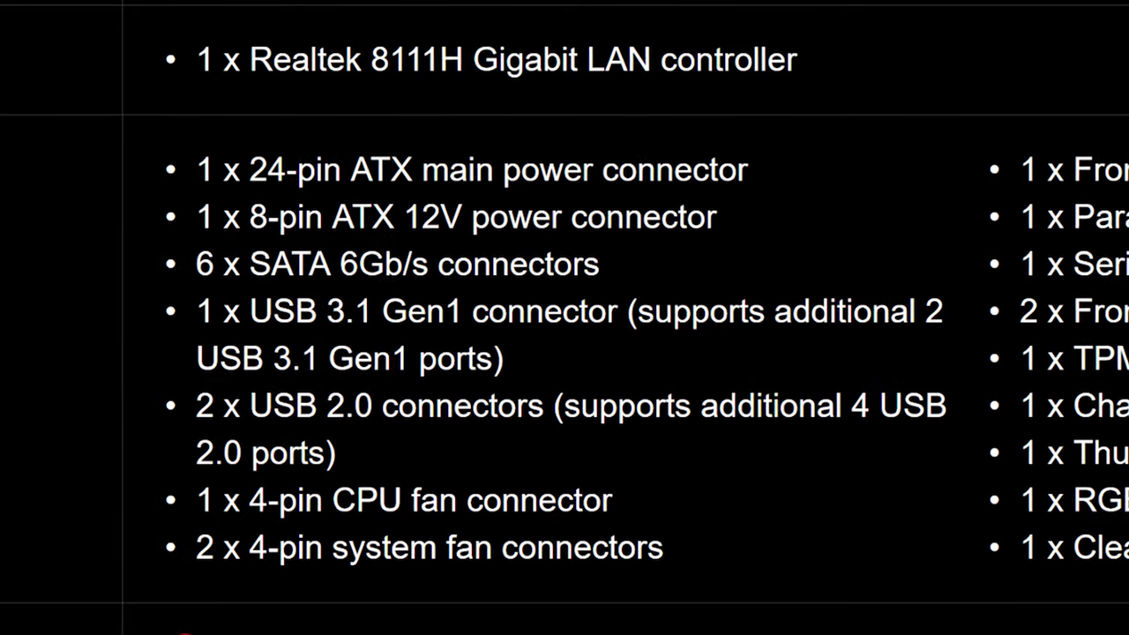